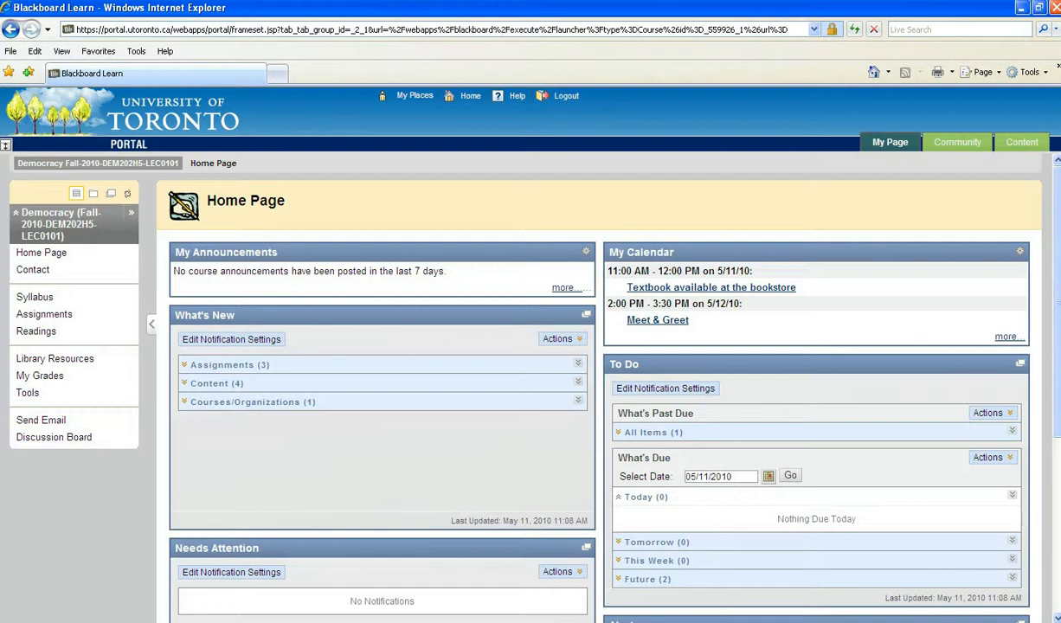
mouse_move(27, 453)
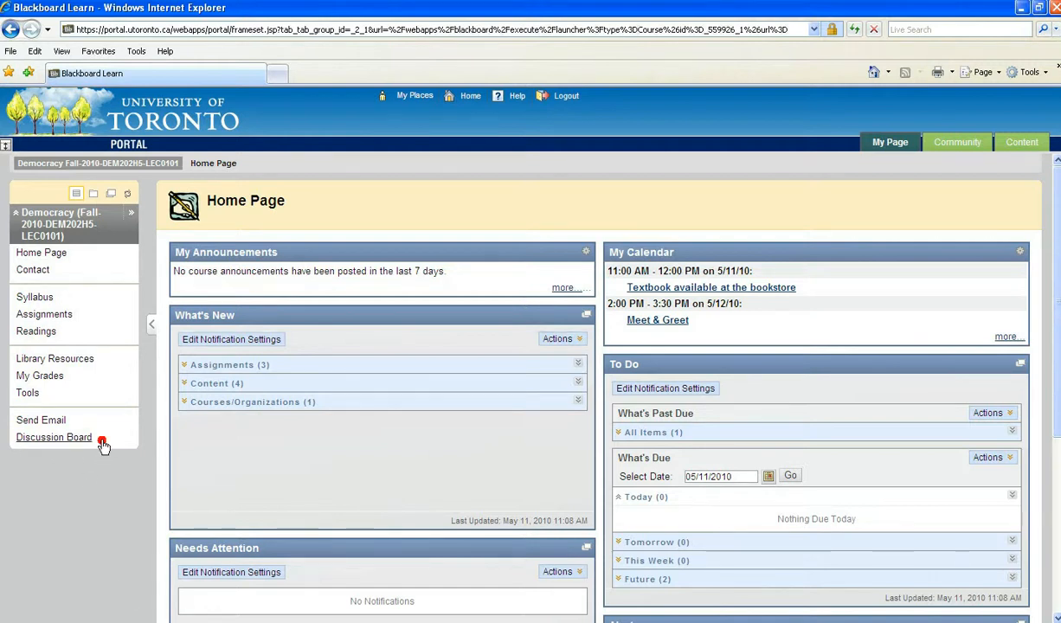
mouse_move(100, 481)
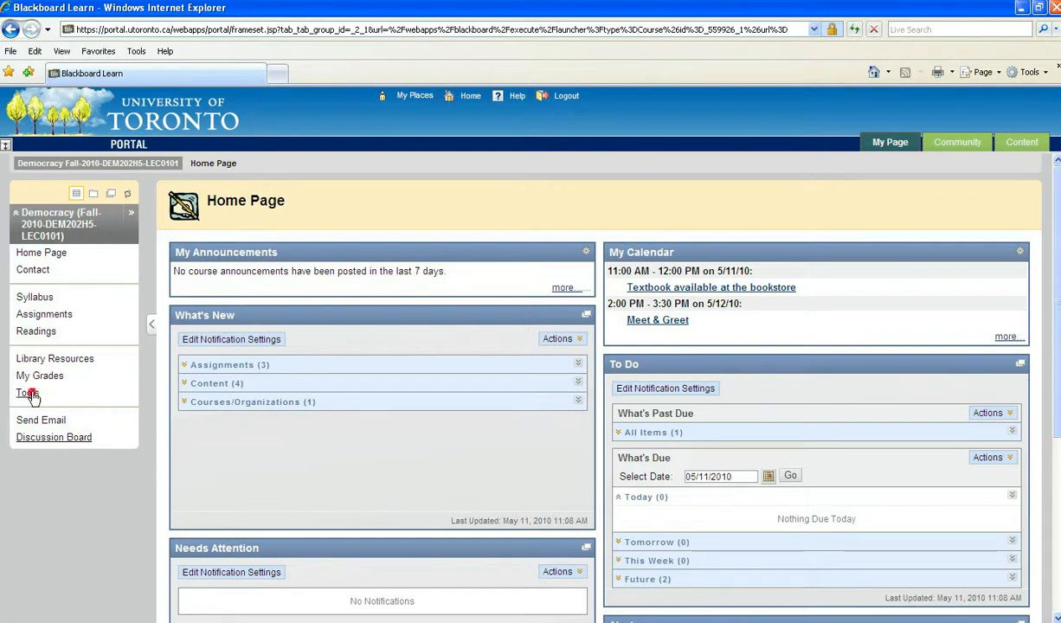
Reach the course Discussion Board listing its three forums via the Tools page.
click(28, 391)
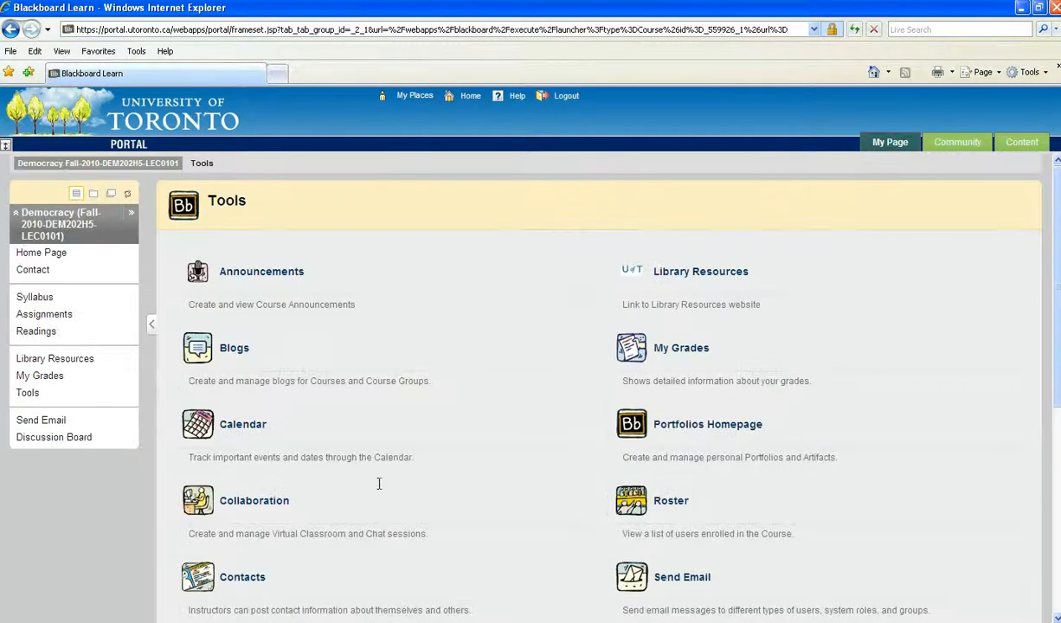
scroll(down, 3)
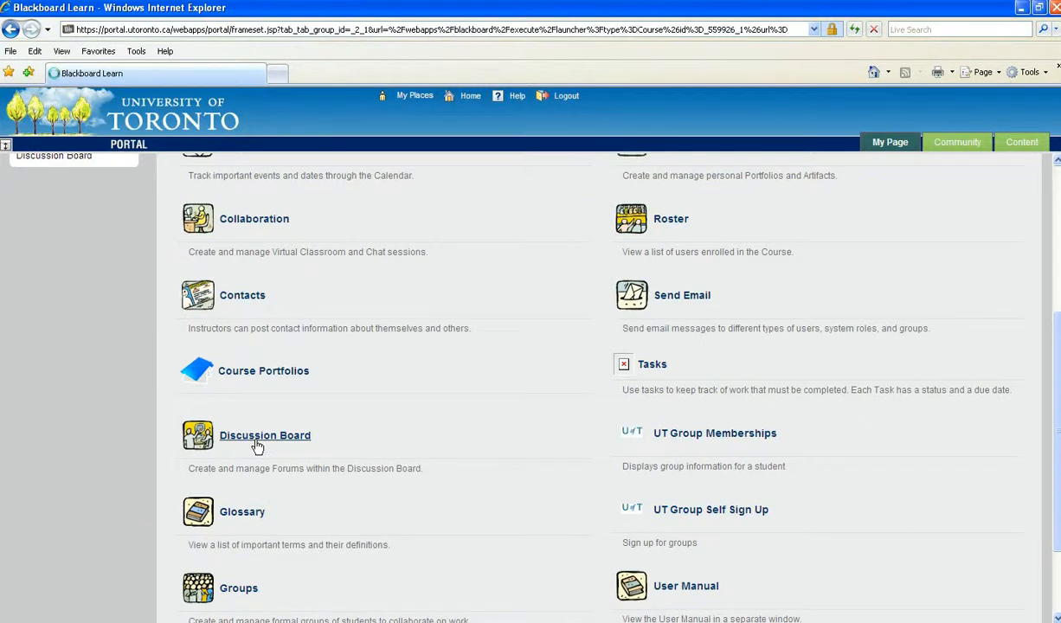
click(265, 436)
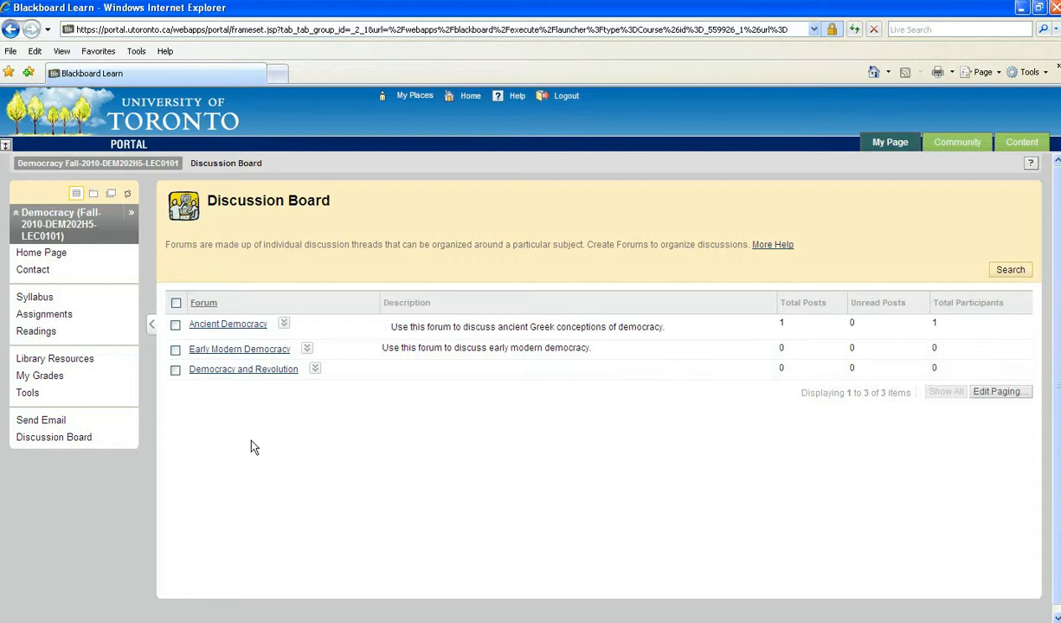
mouse_move(251, 445)
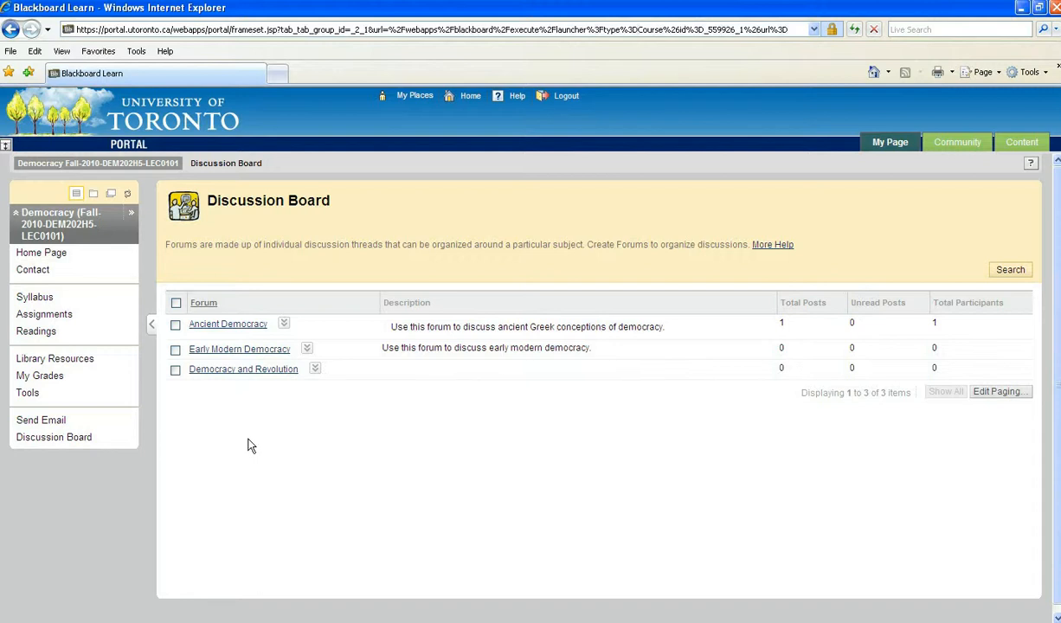
mouse_move(252, 443)
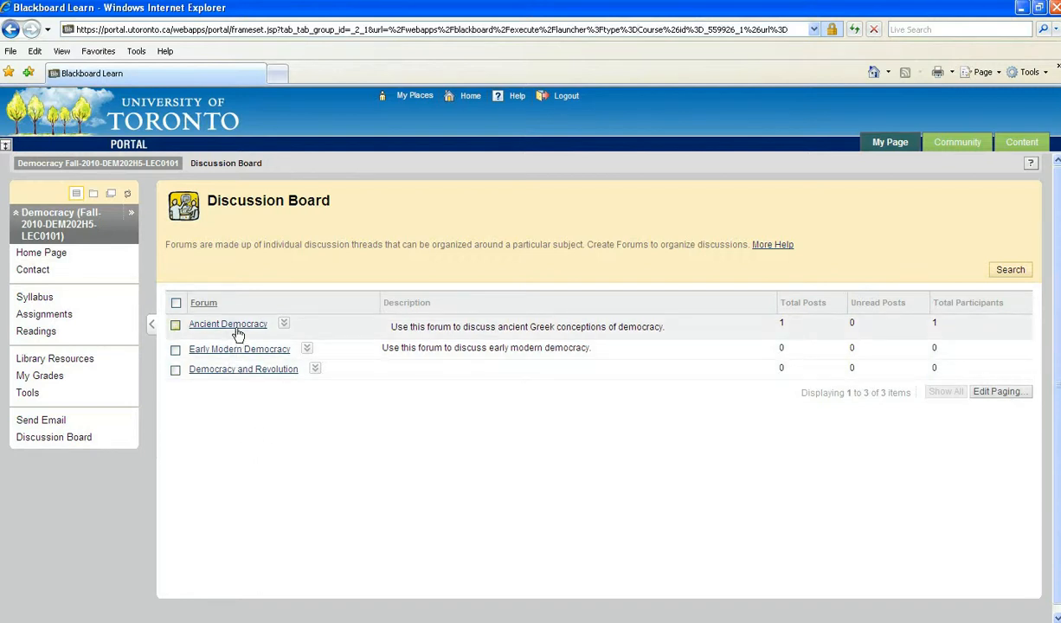
Enter the Ancient Democracy forum and view its '7 stages of Athenian democracy' thread.
click(176, 324)
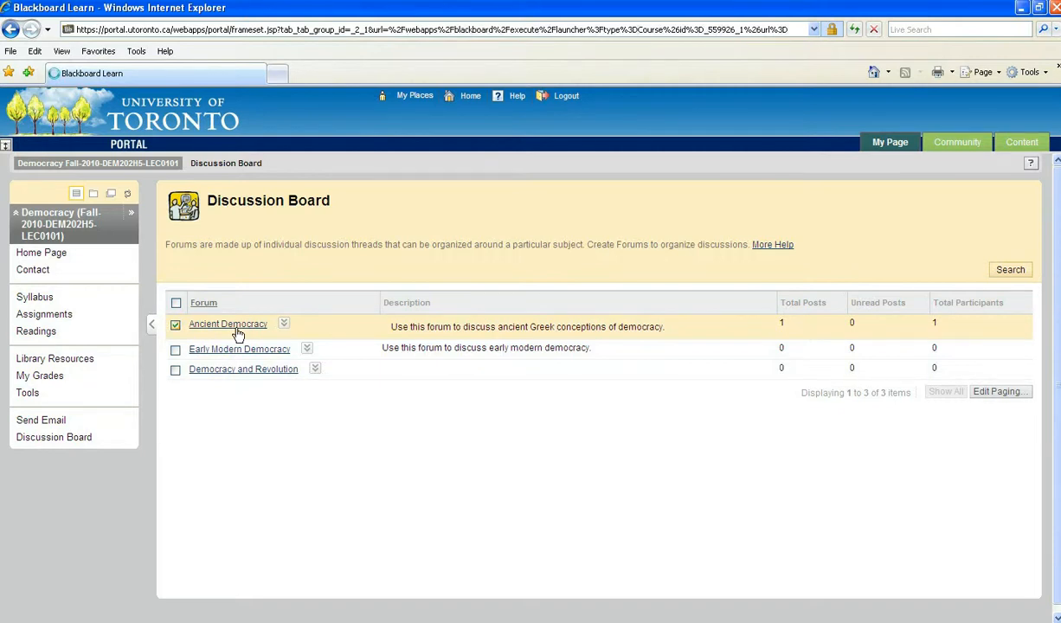
click(228, 324)
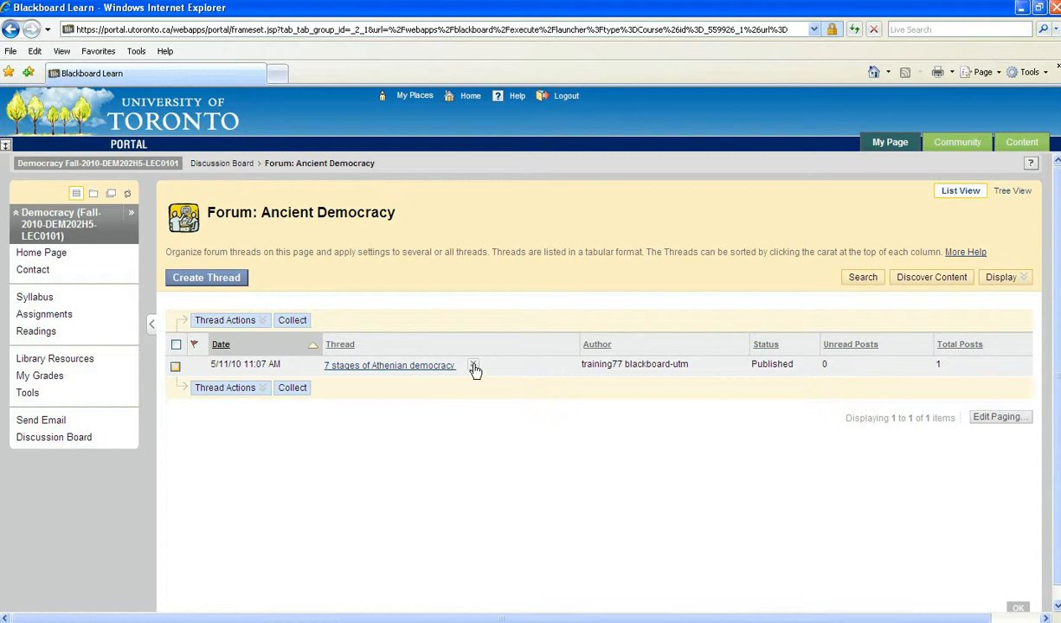
click(387, 364)
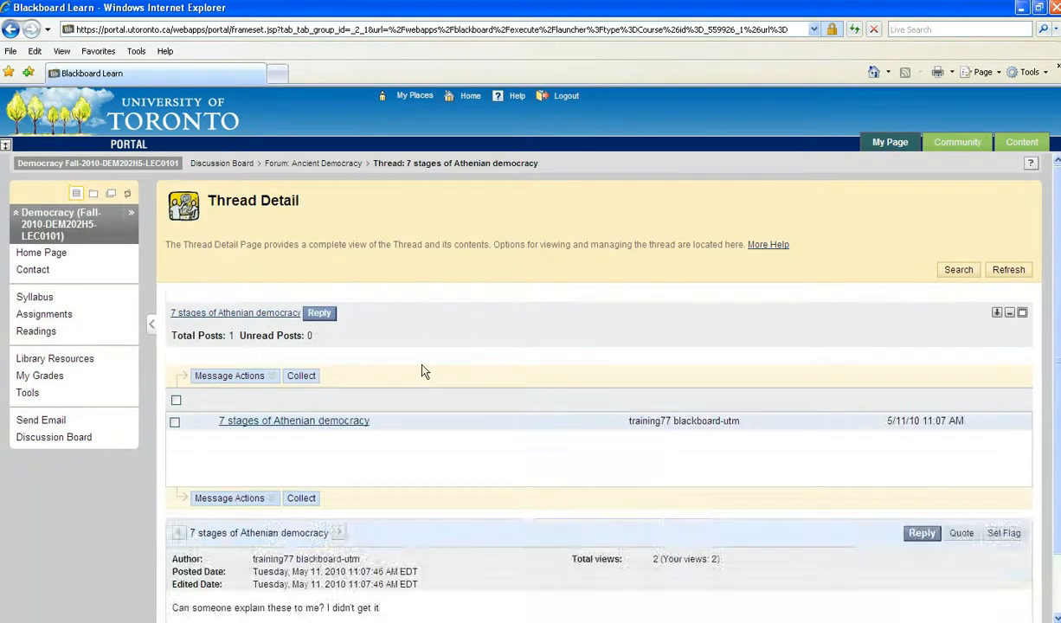
Start a reply to that thread, then return to the Ancient Democracy forum instead.
scroll(down, 3)
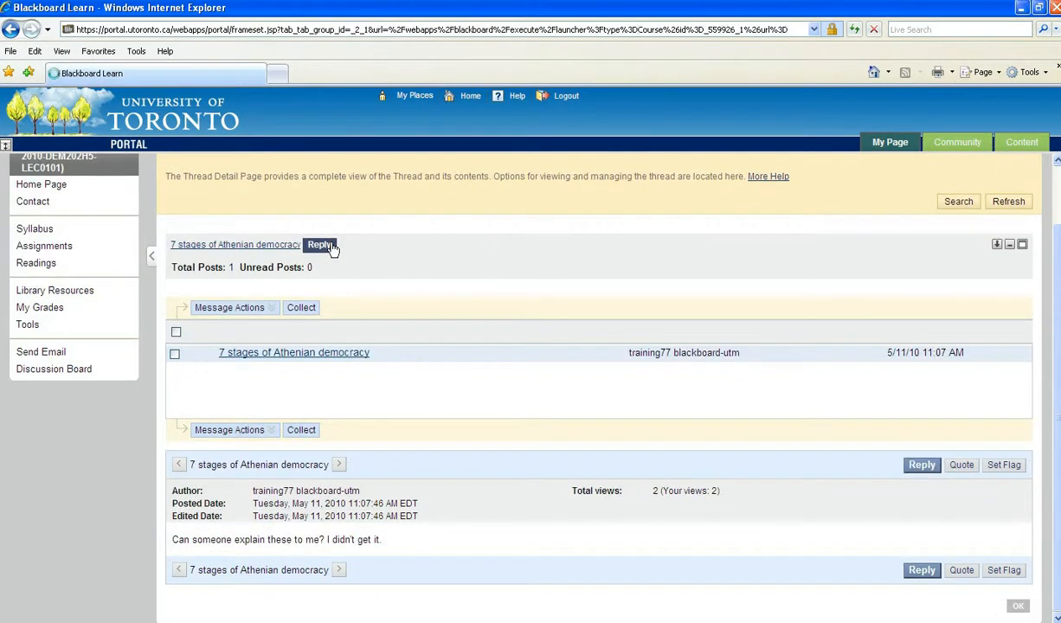
click(318, 245)
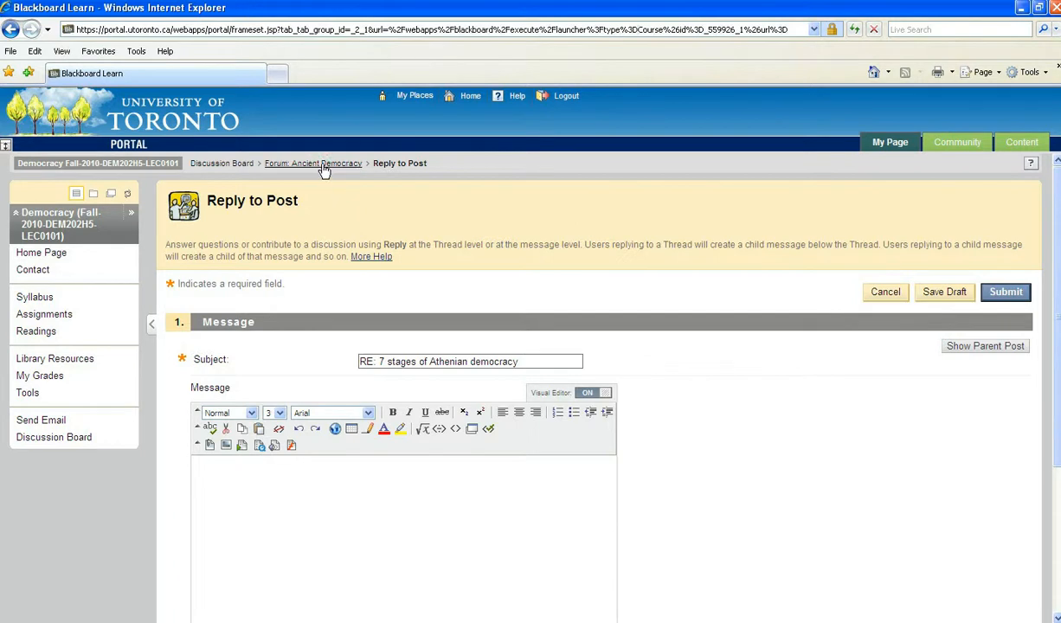
click(311, 163)
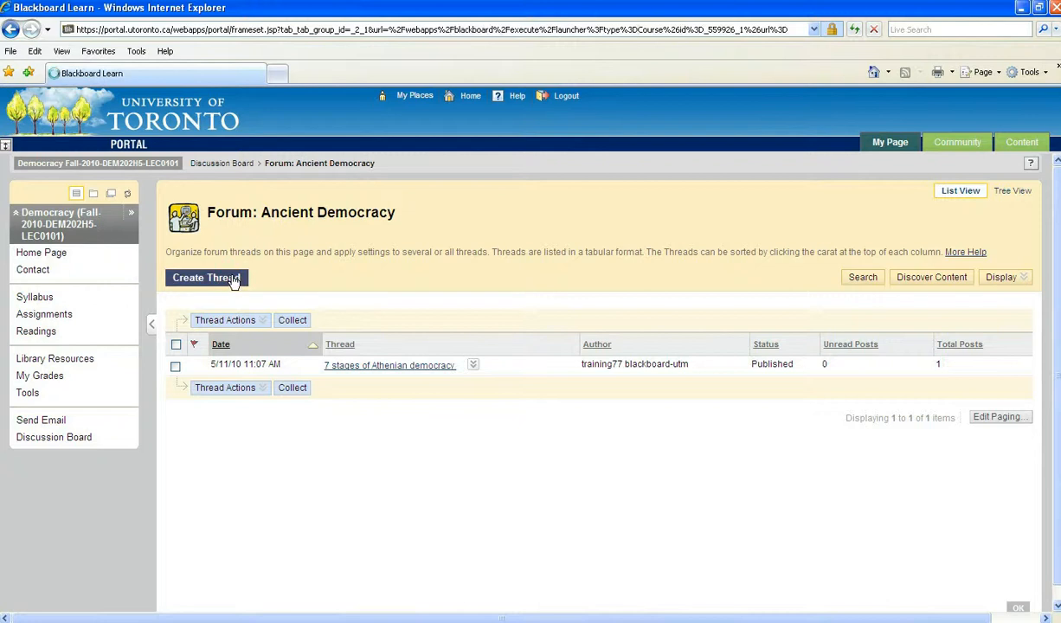
Begin a new thread with the subject 'Democracy in Greece and Sparta'.
click(206, 277)
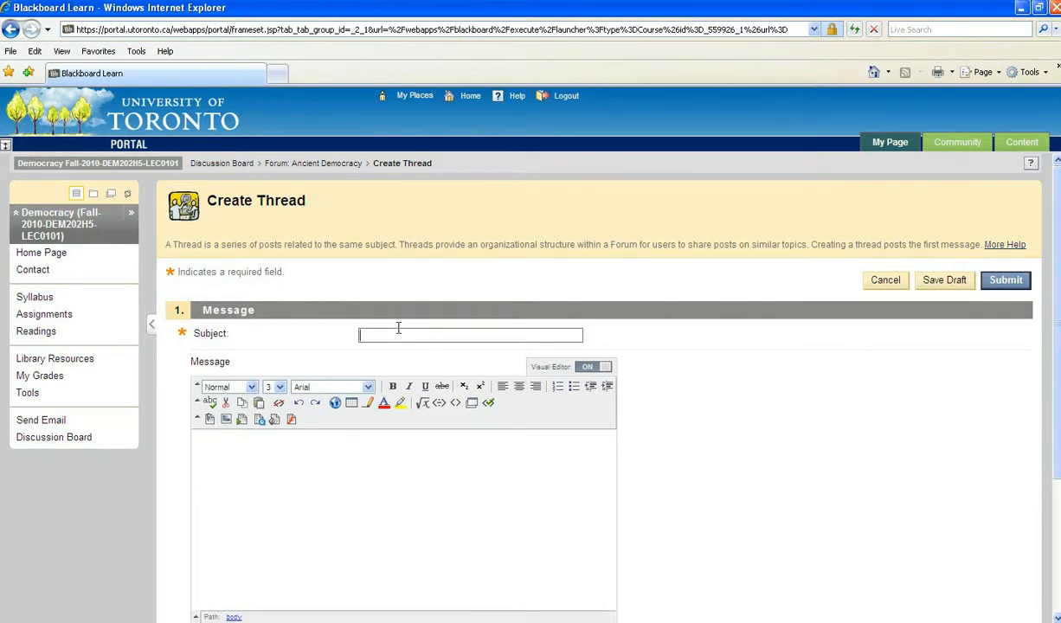
text(Democracy in)
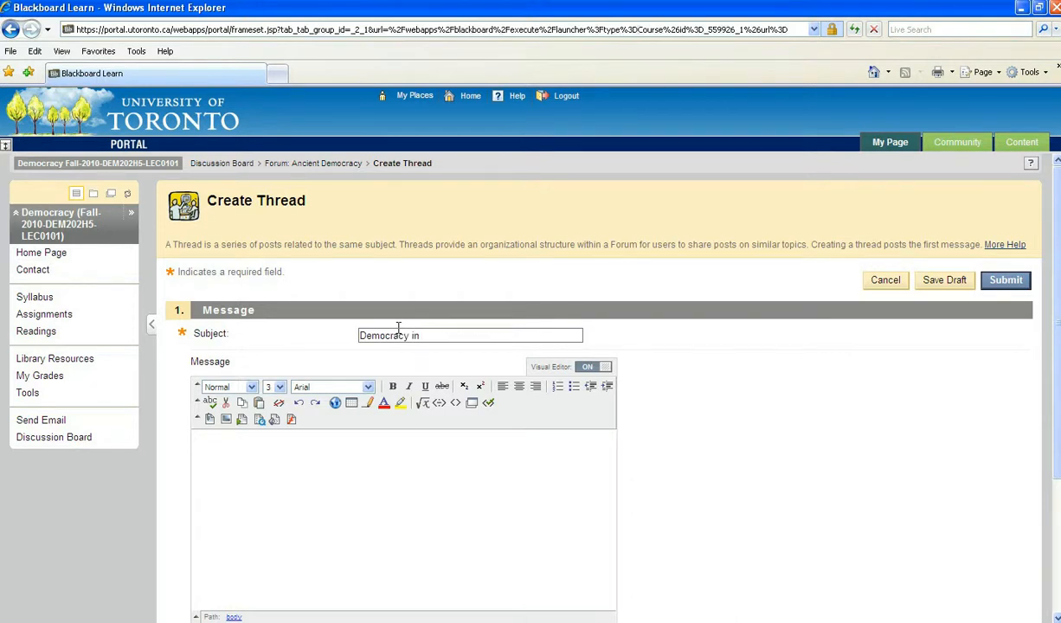
text(Greece)
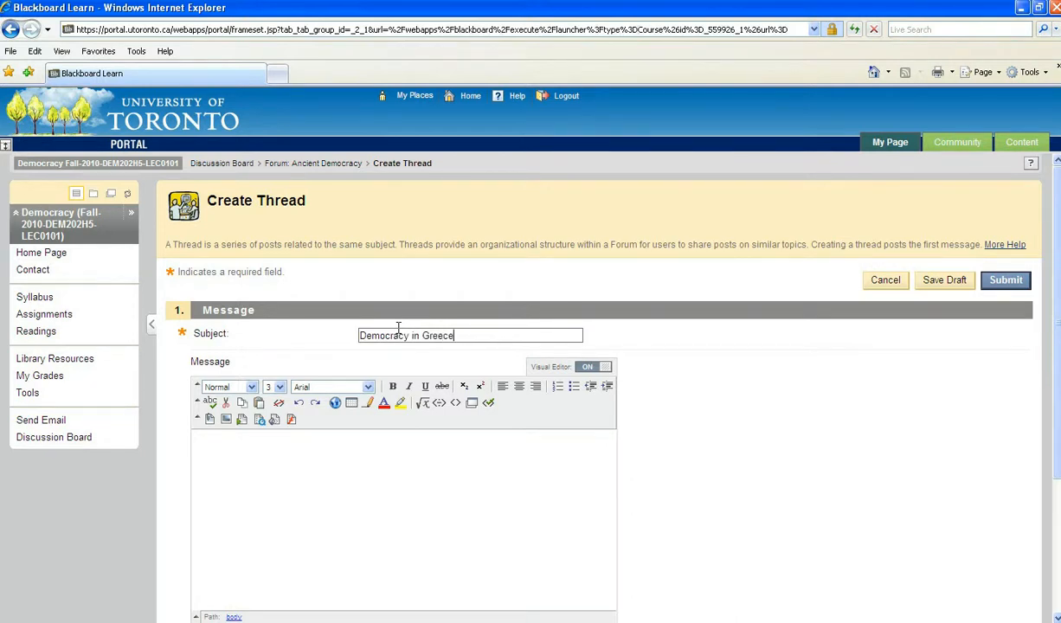
text(ad)
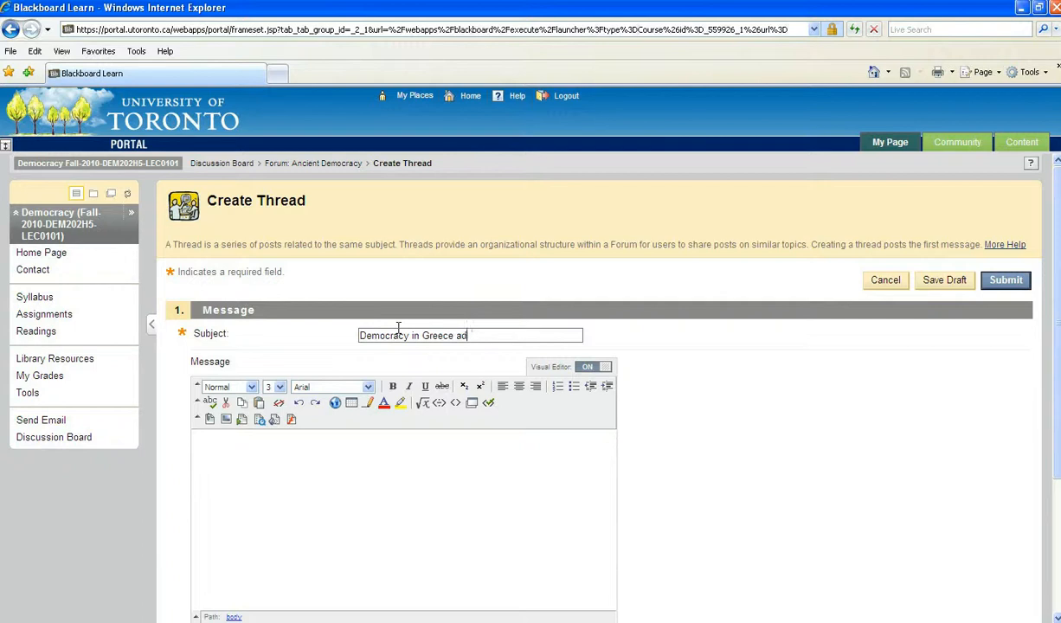
text(nd Sparta)
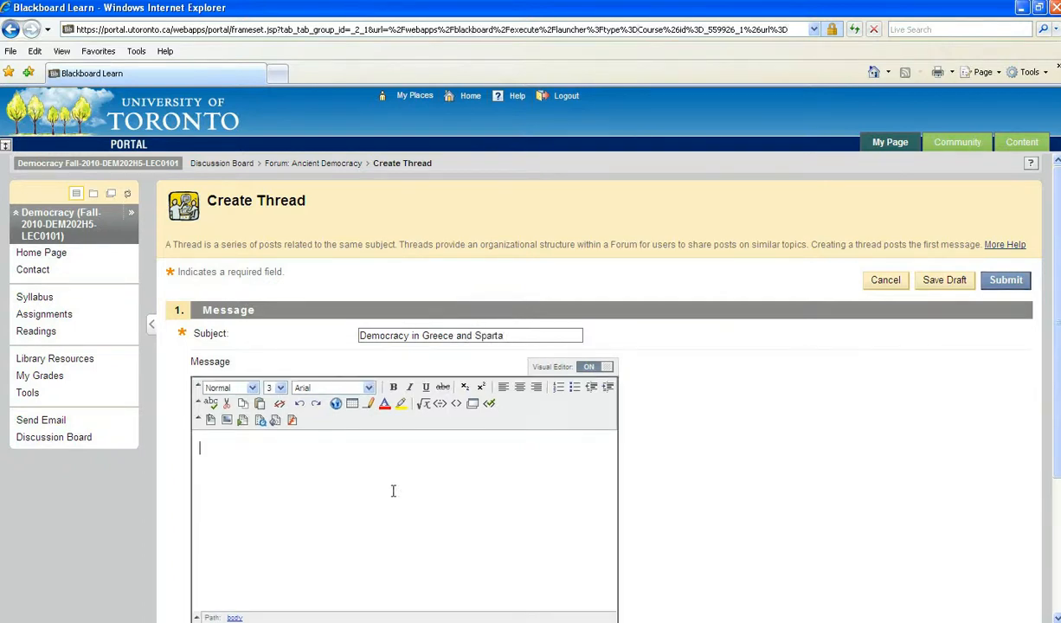
Enter the message 'How does Sparta fit into this story?' and submit the thread.
text(H)
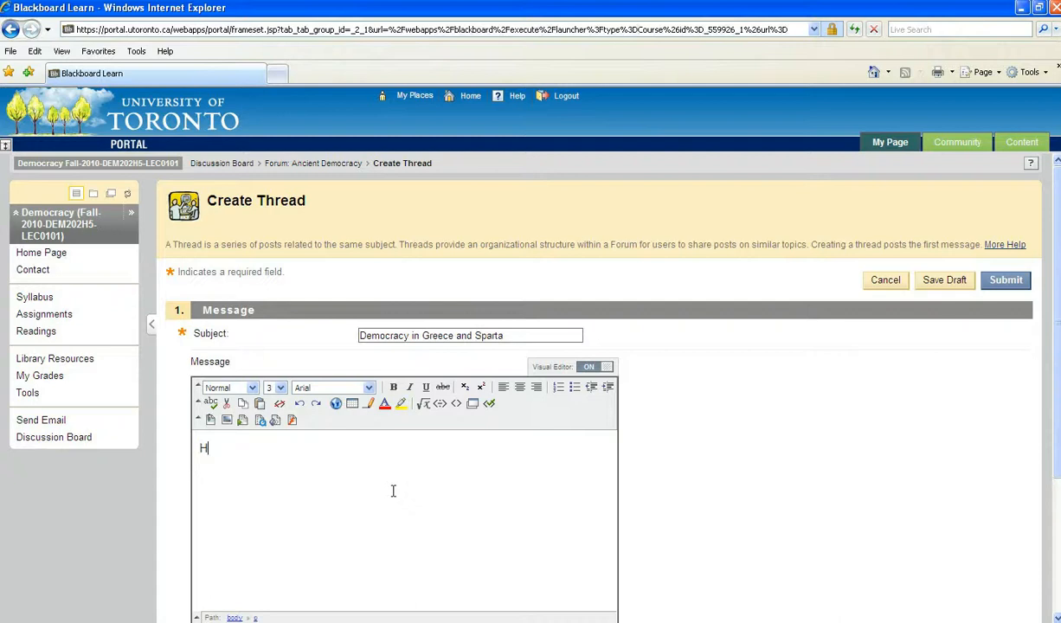
text(ow does S)
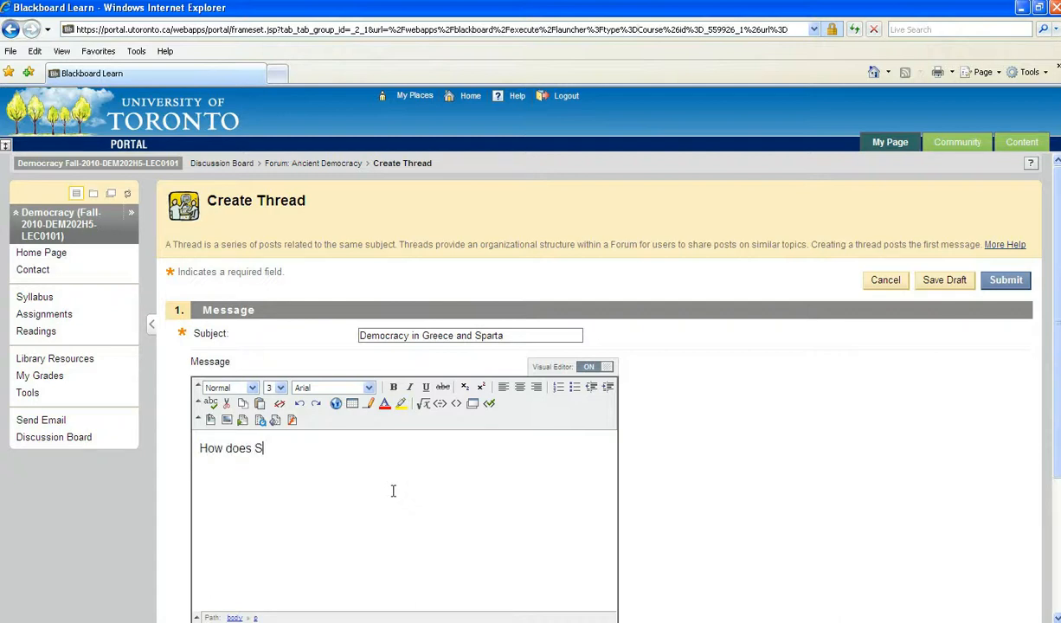
text(parta fit into t)
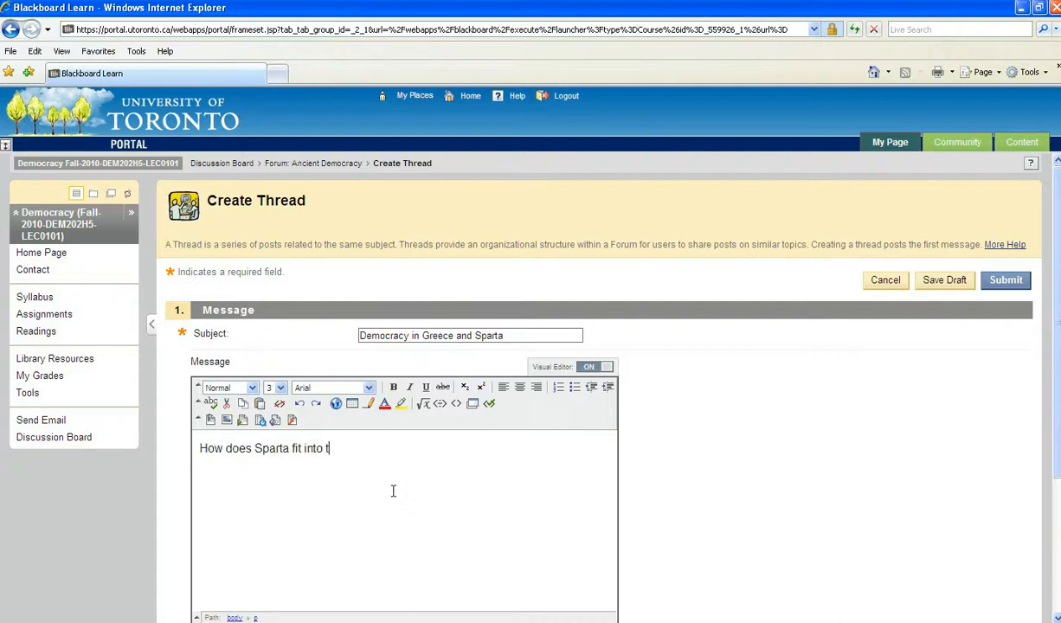
text(o this story?)
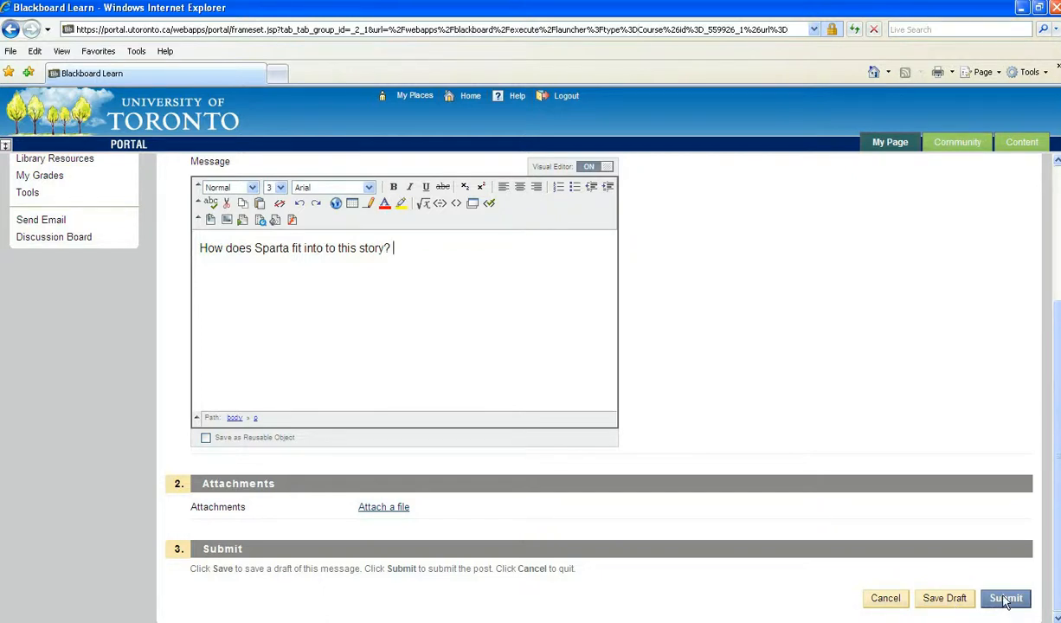
click(1004, 599)
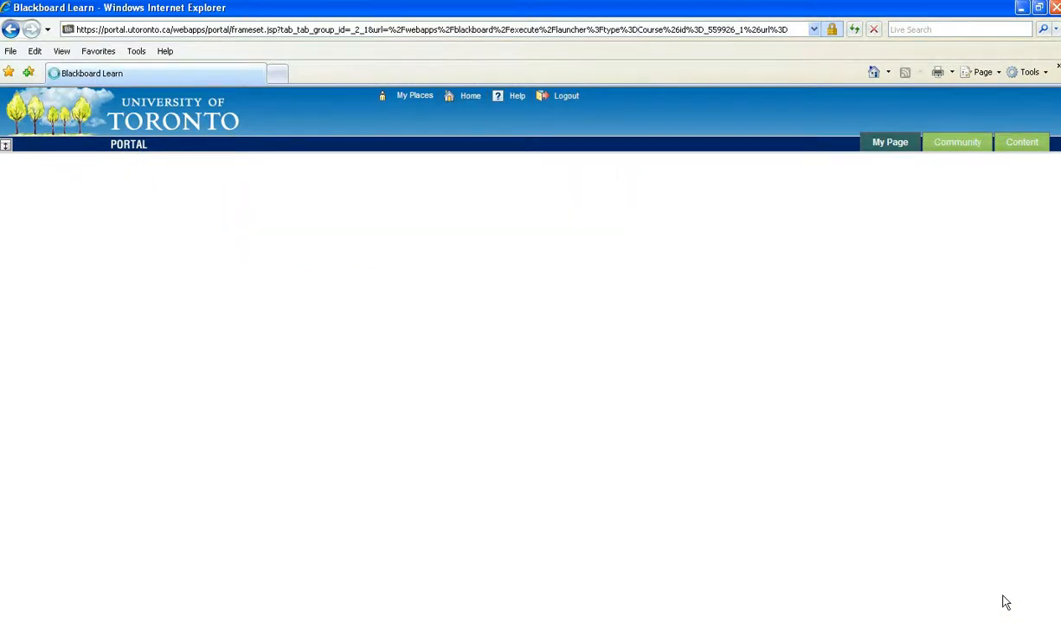